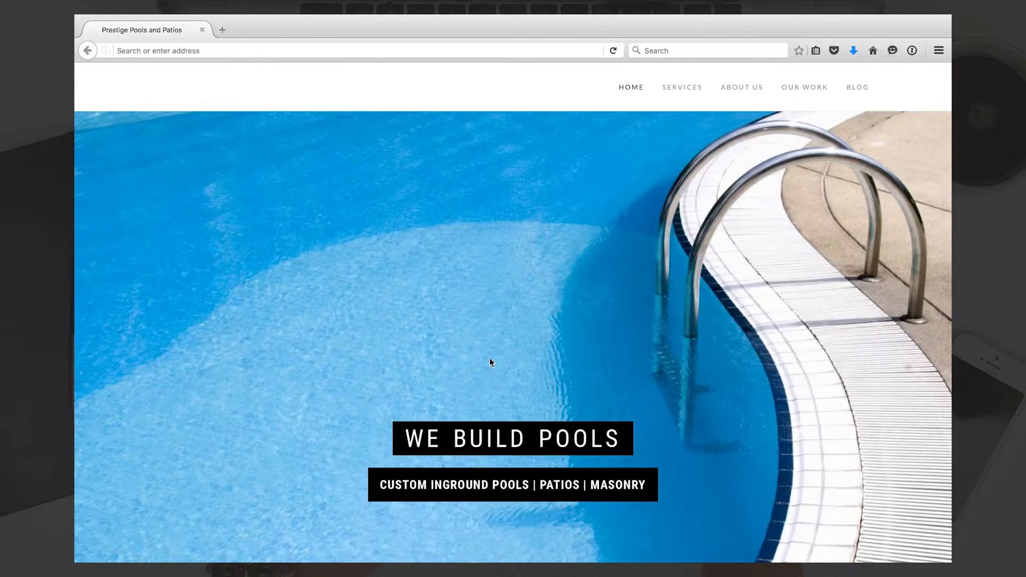
Scroll down past the pool hero banner until the Our Services introduction is in view.
scroll("down", 3)
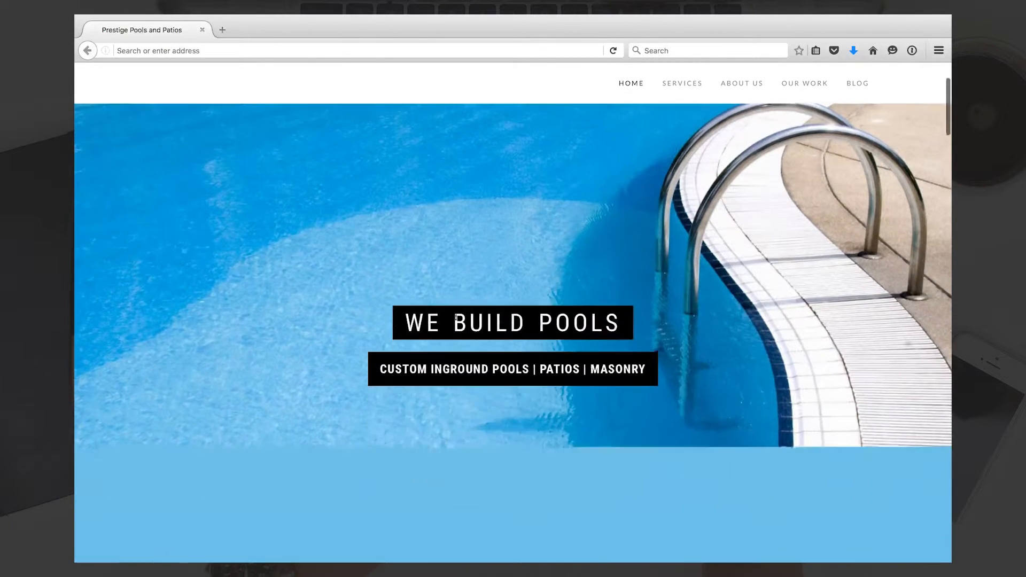
scroll("down", 3)
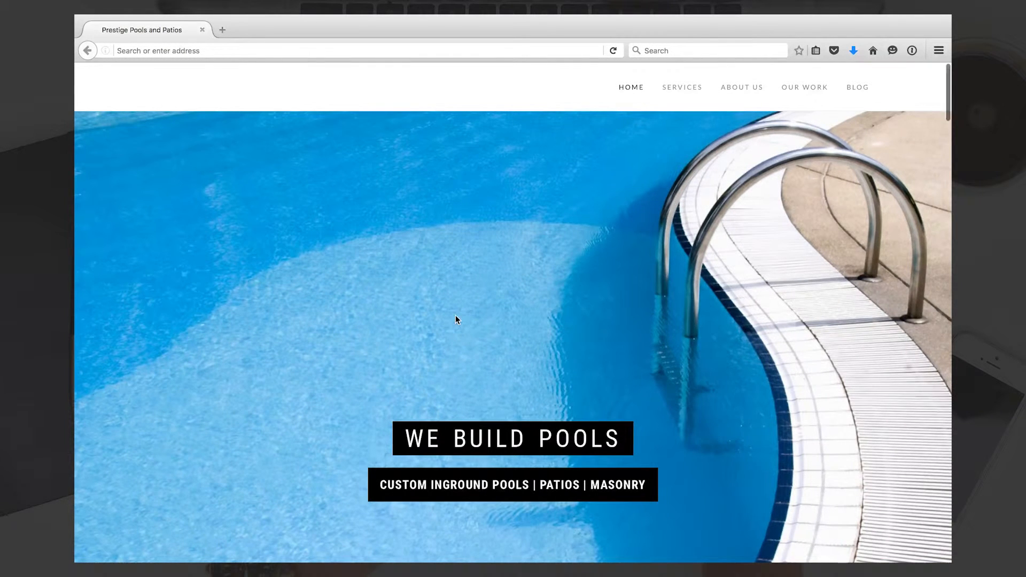
scroll("down", 3)
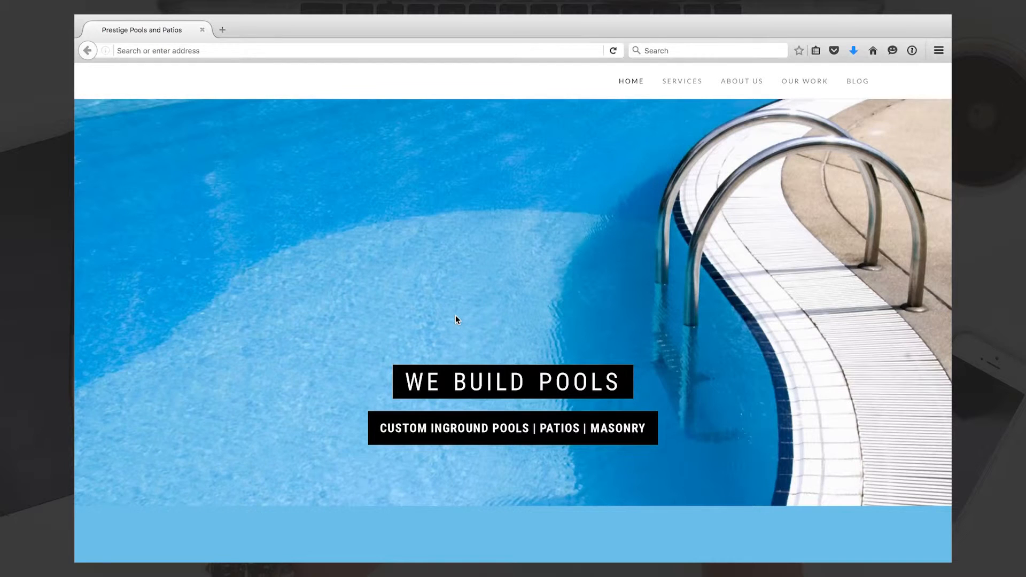
scroll("down", 3)
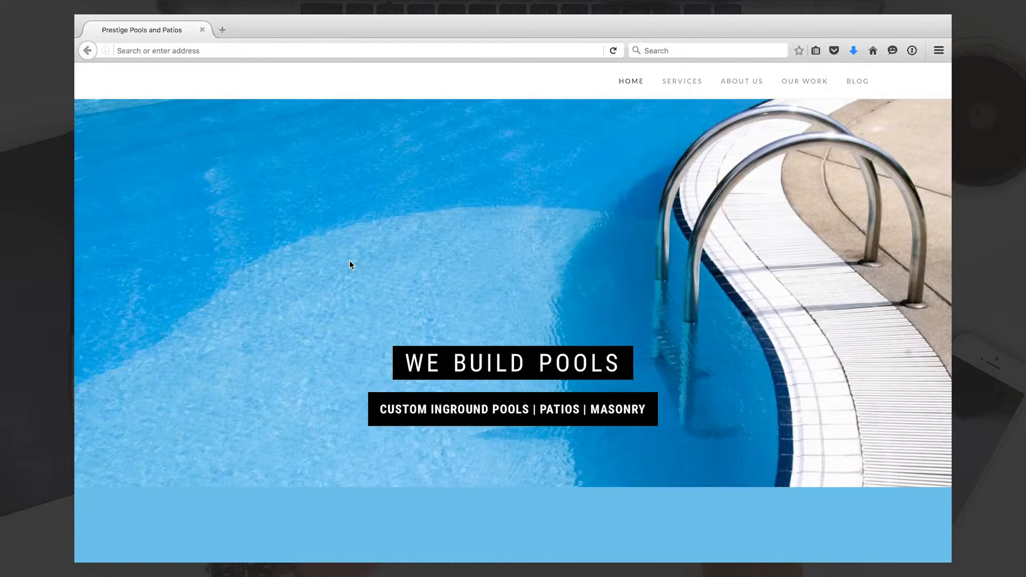
scroll("down", 3)
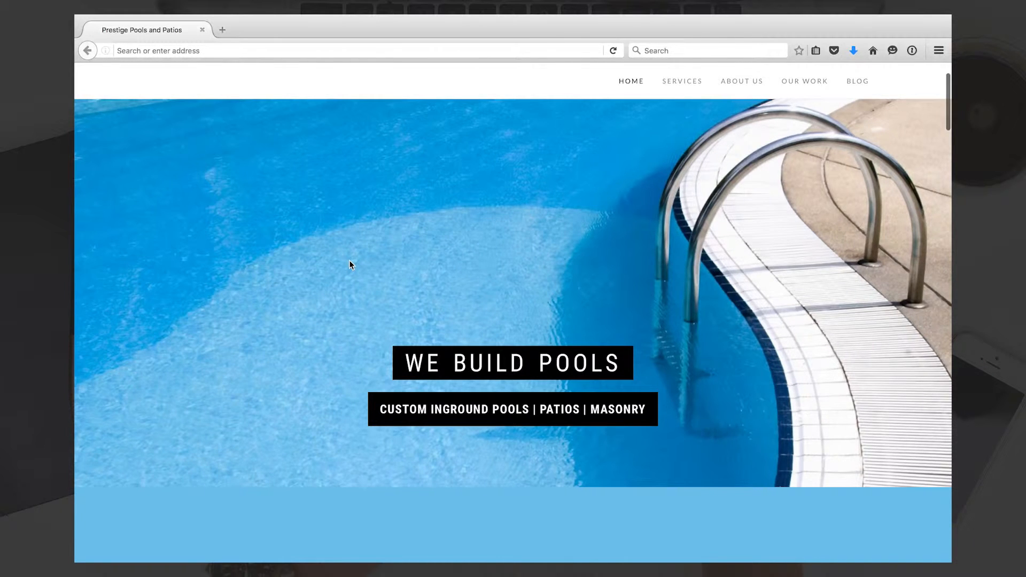
scroll("down", 3)
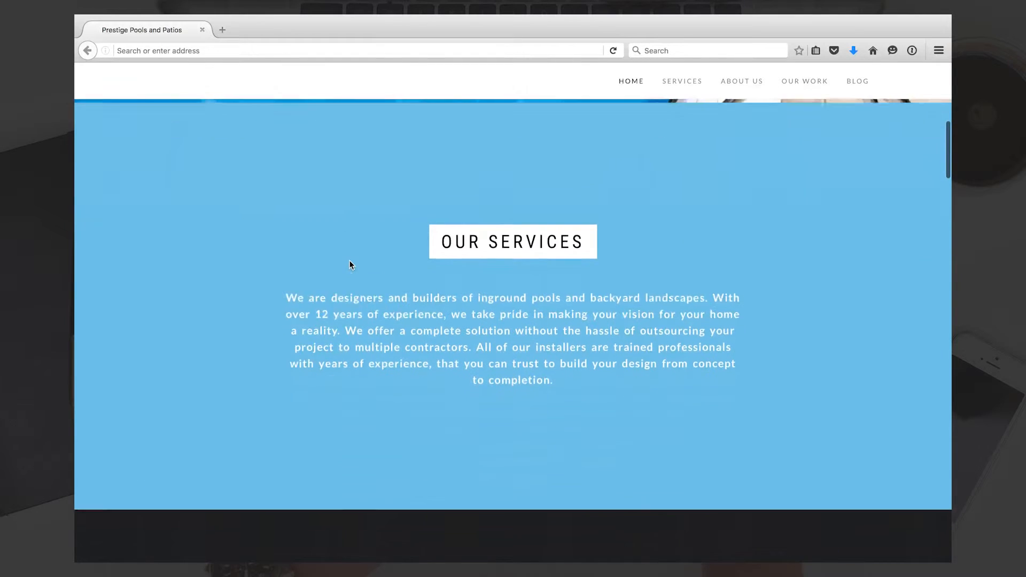
Scroll down to bring the service tabs into view.
scroll("down", 3)
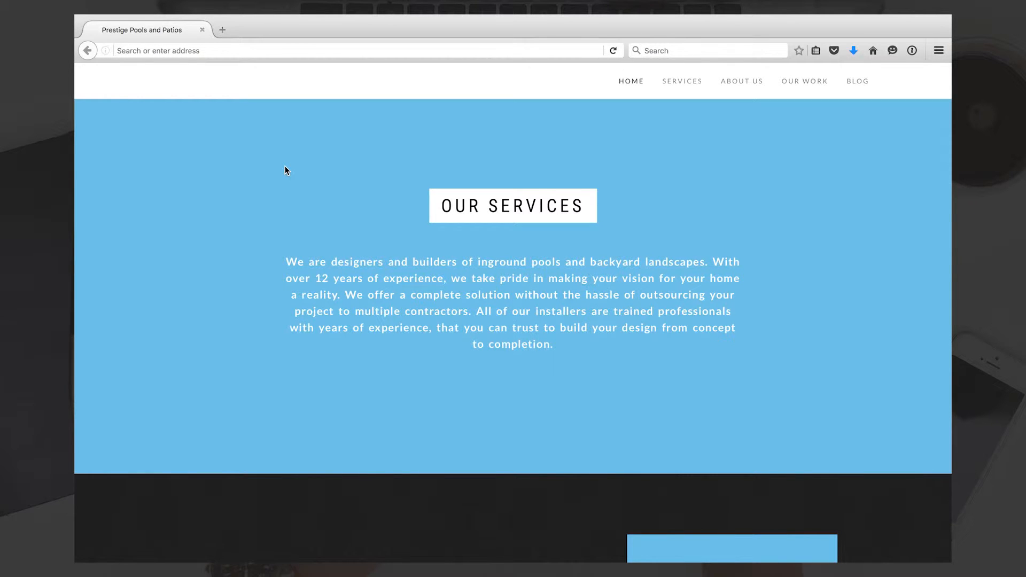
scroll("down", 3)
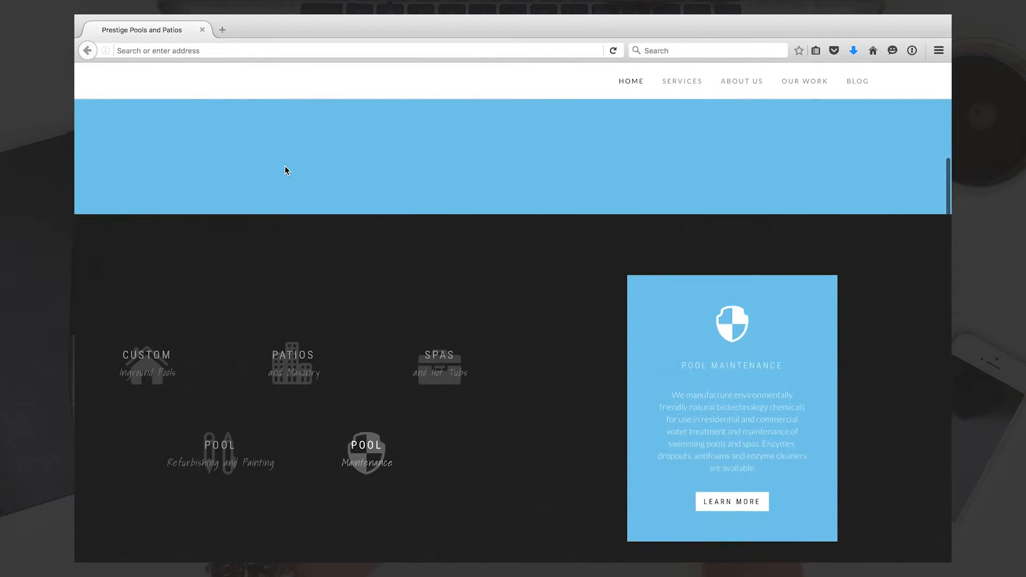
scroll("down", 3)
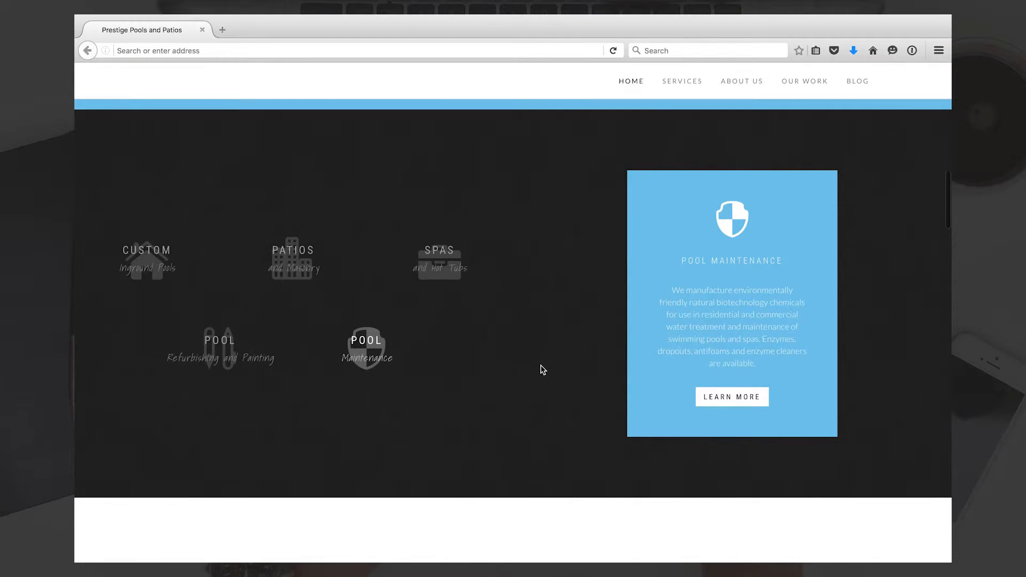
scroll("down", 3)
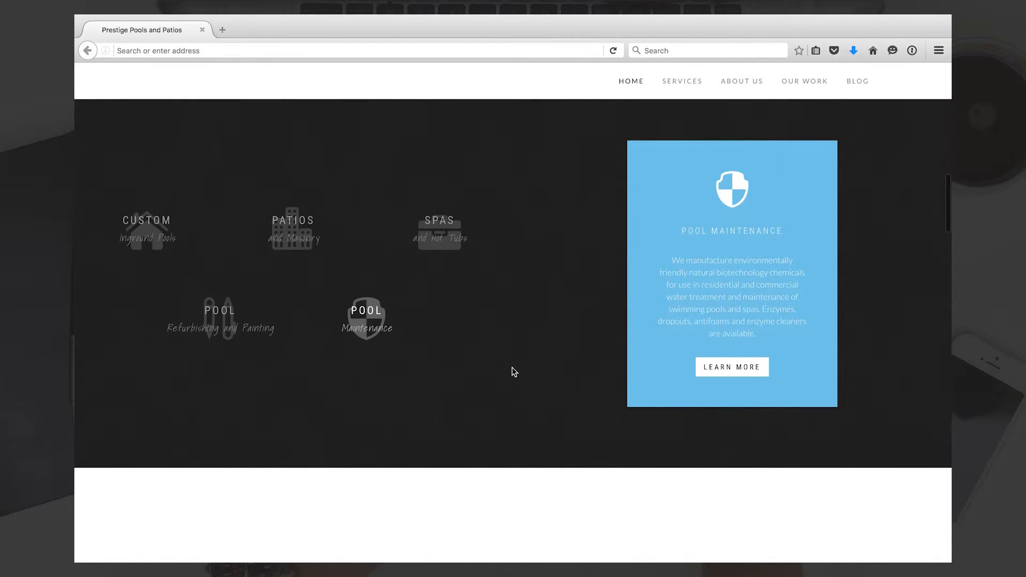
mouse_move(147, 234)
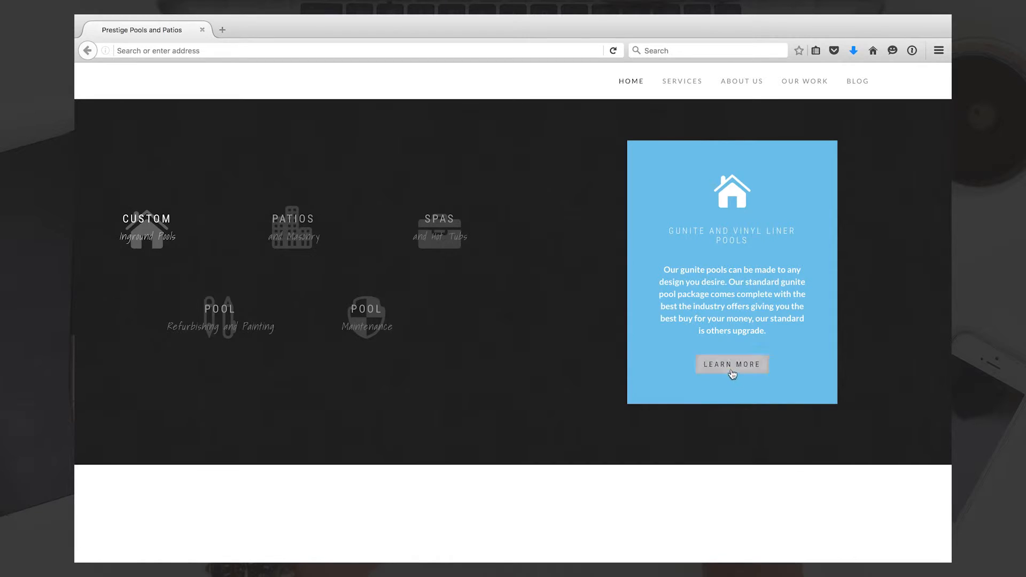
mouse_move(502, 318)
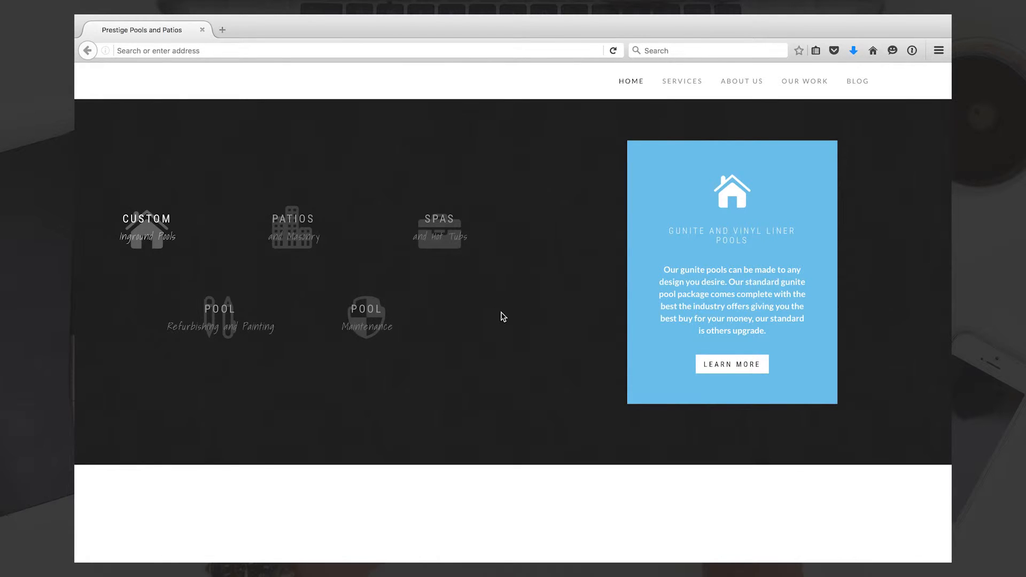
mouse_move(293, 235)
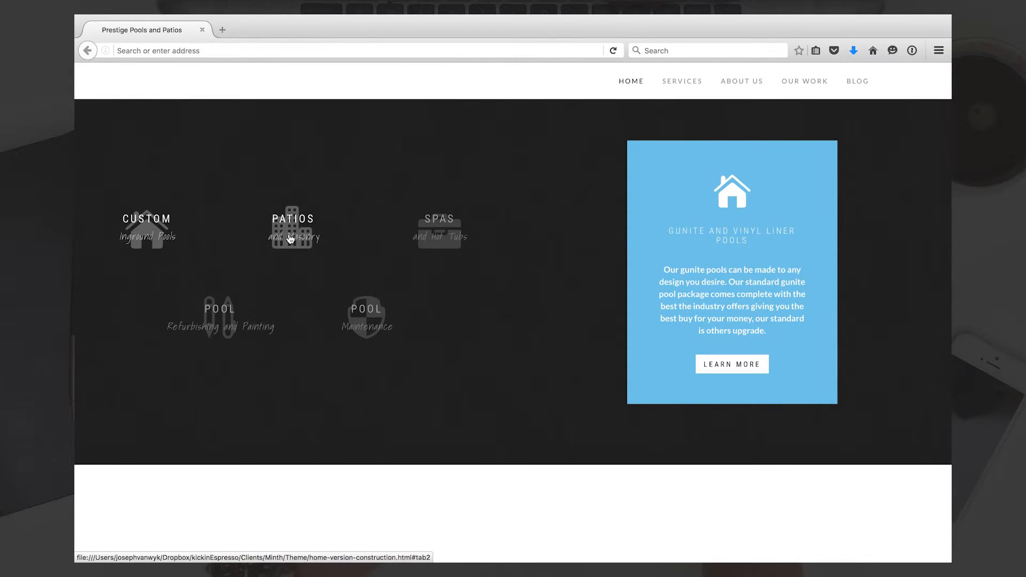
Preview the Patios and Masonry and Spas and Hot Tubs descriptions, then continue to Why Choose Us.
left_click(293, 232)
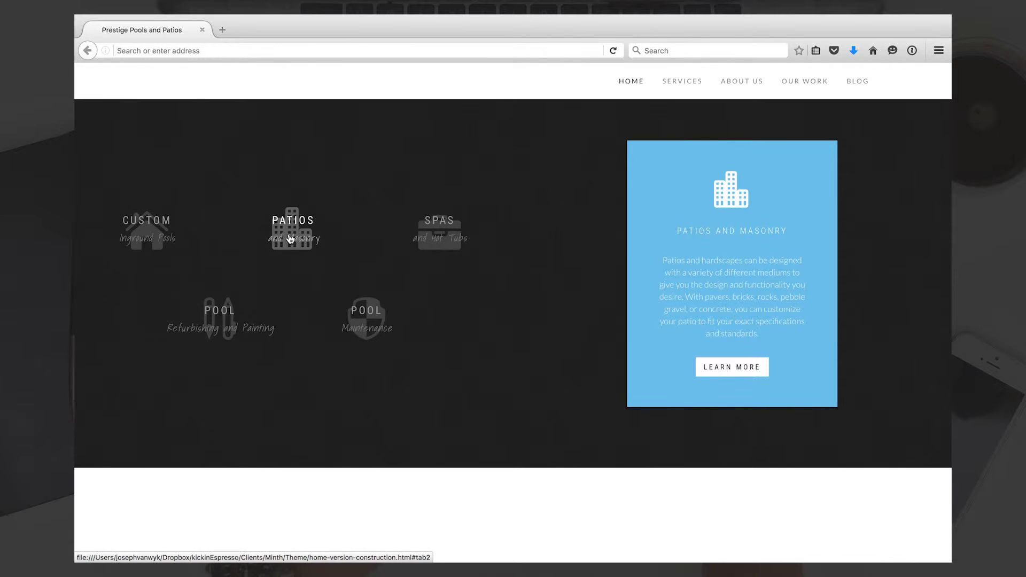
left_click(439, 231)
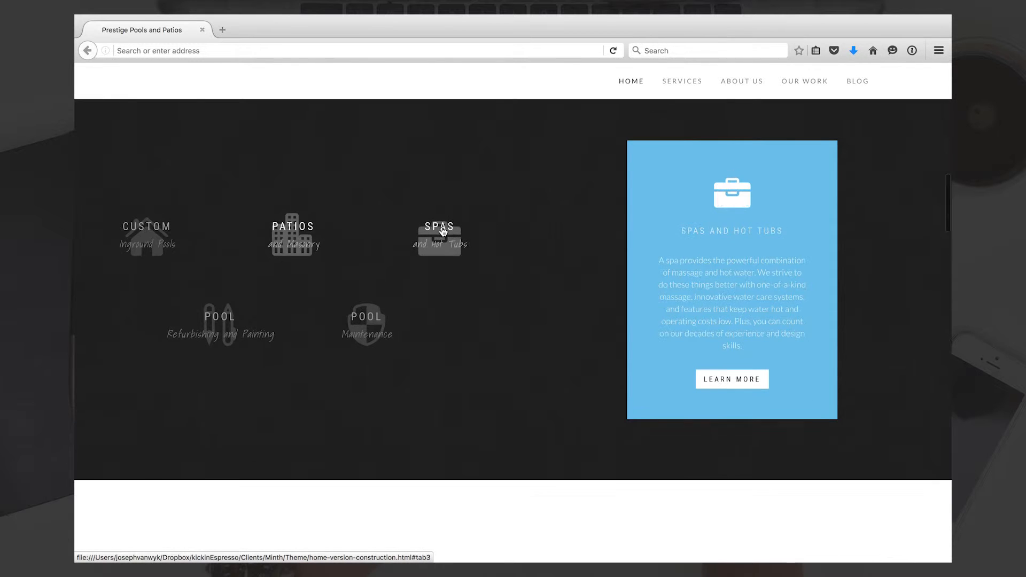
mouse_move(666, 222)
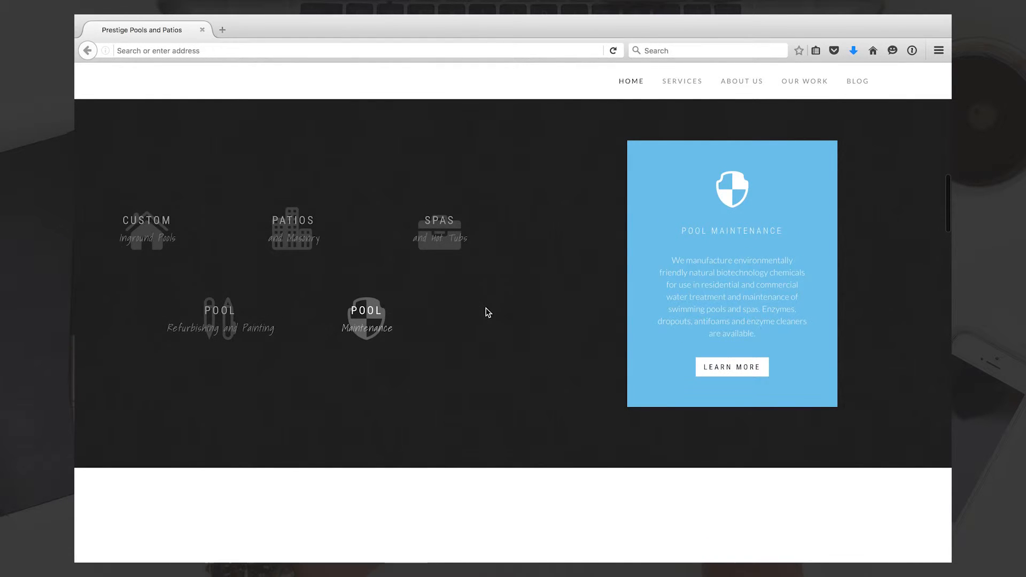
scroll("down", 3)
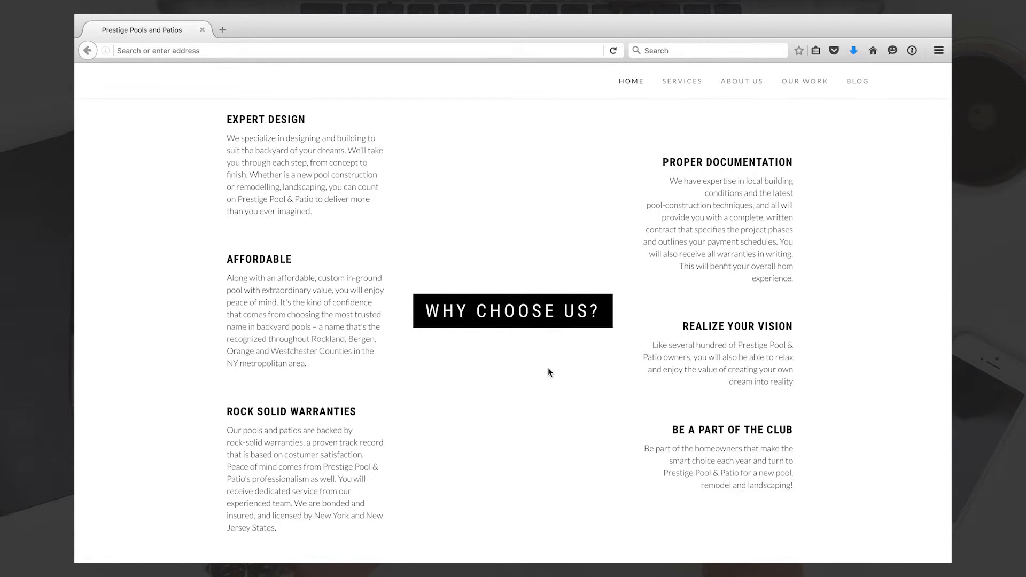
Scroll through the Featured Work night-time pool gallery until the Latest News heading appears.
scroll("down", 3)
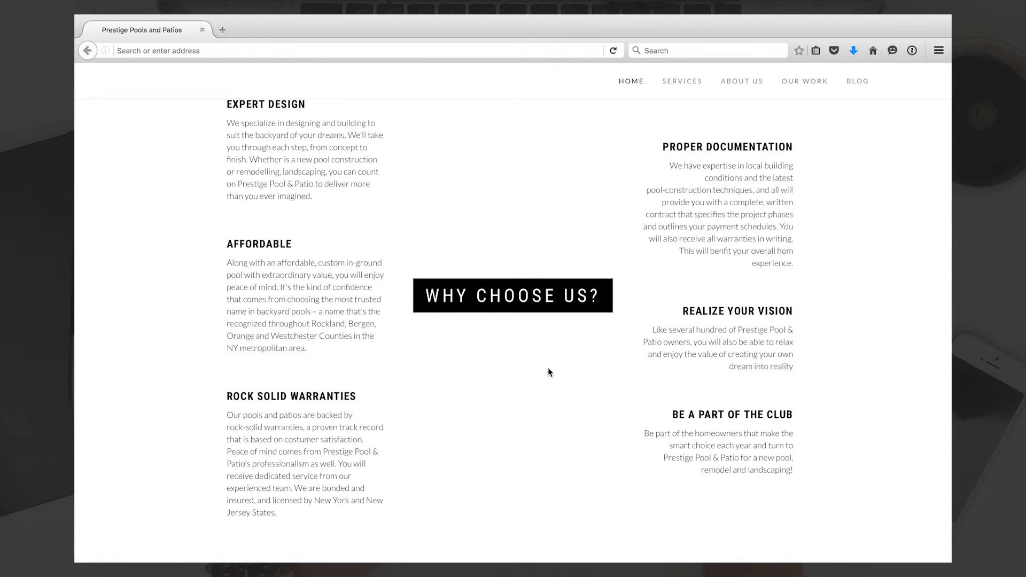
scroll("down", 3)
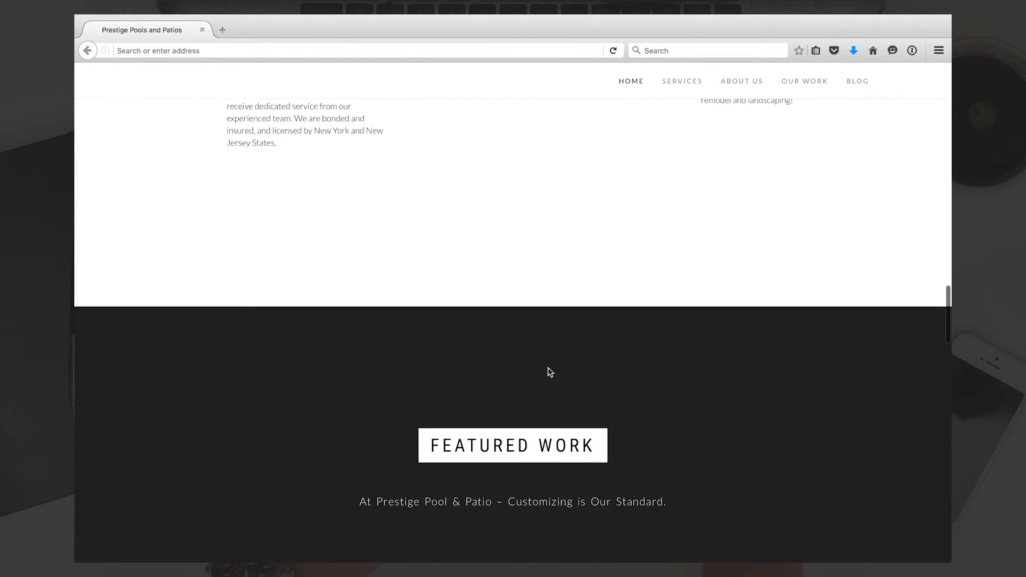
scroll("down", 3)
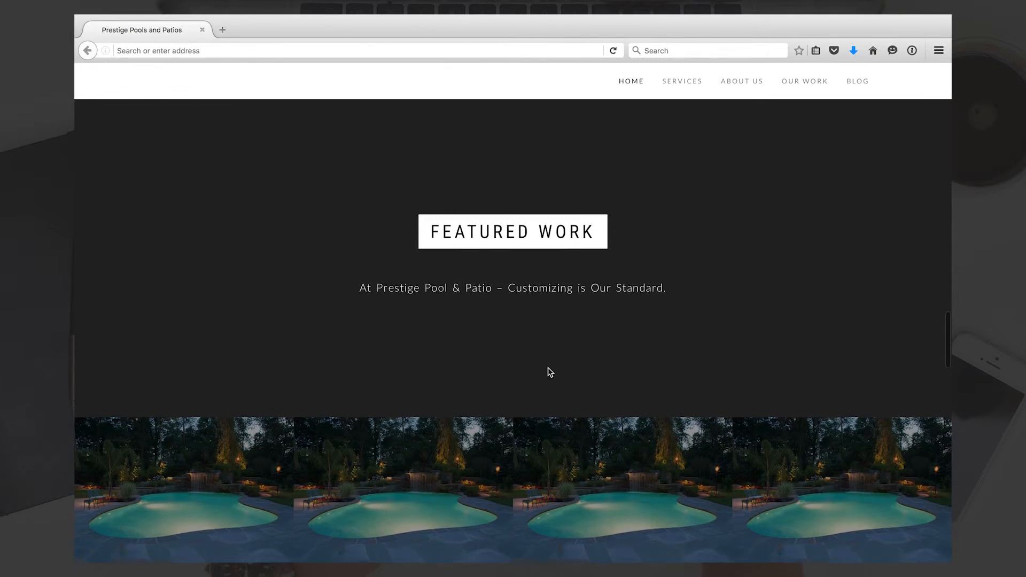
scroll("down", 3)
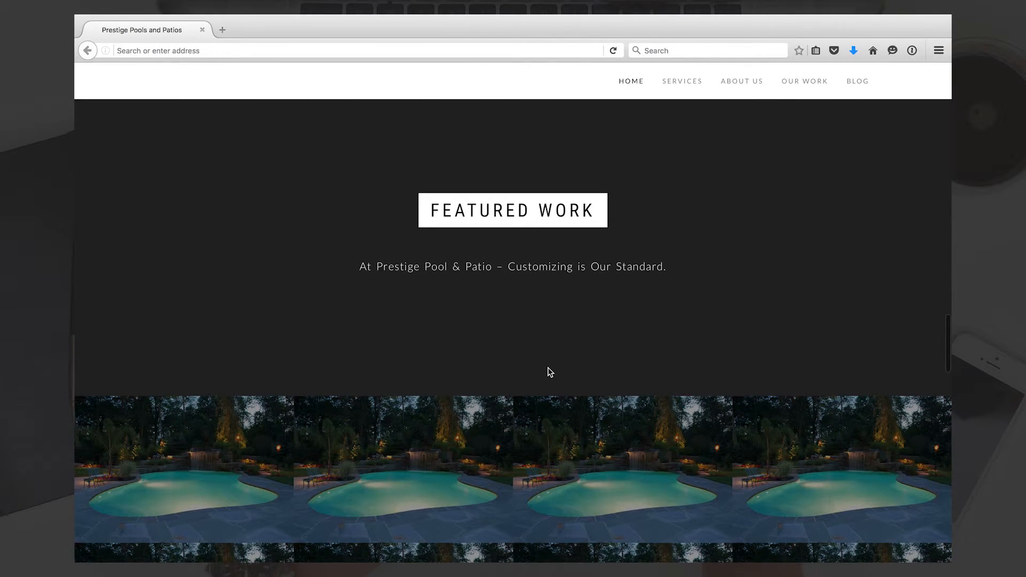
scroll("down", 3)
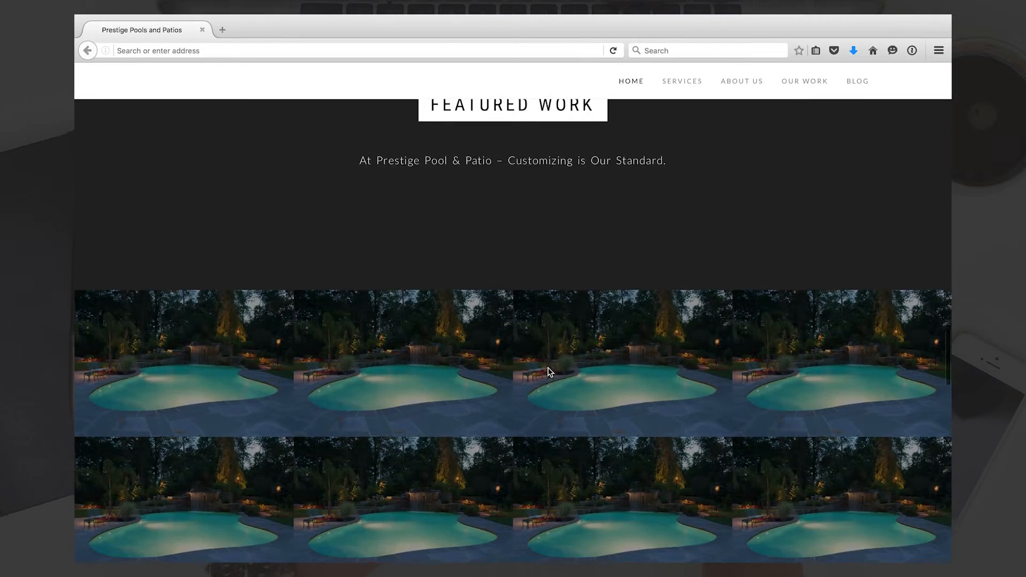
scroll("down", 3)
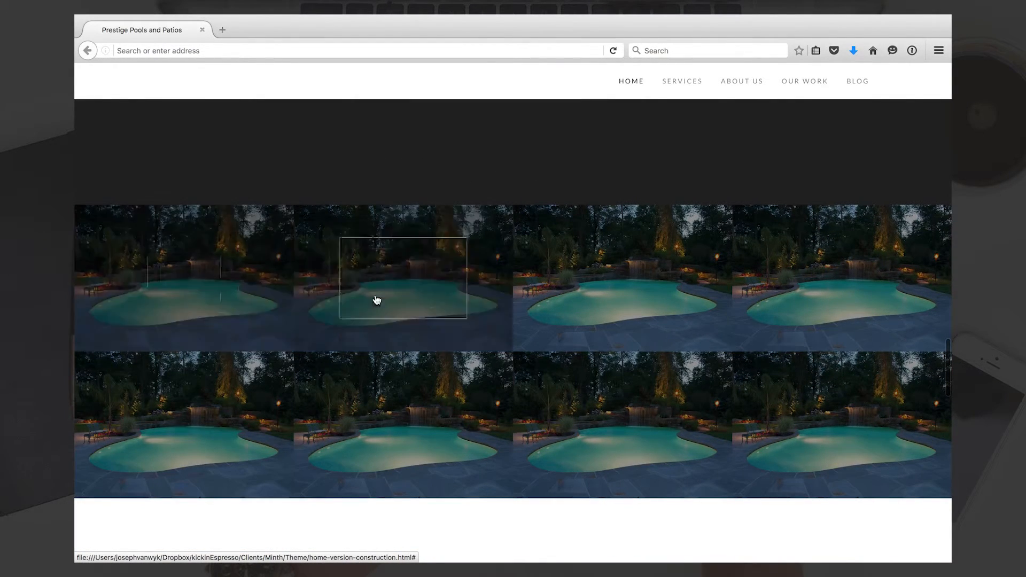
mouse_move(395, 198)
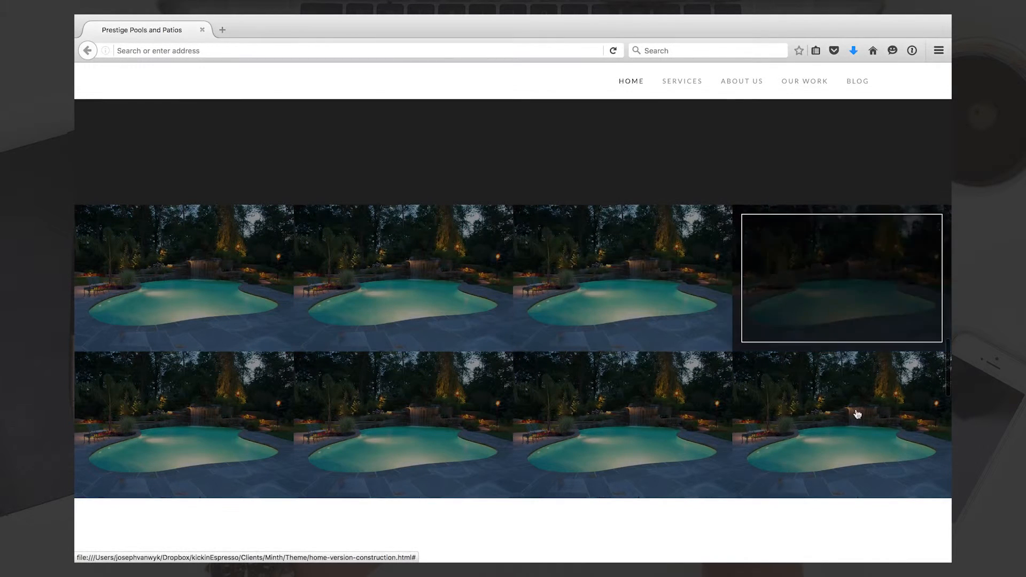
mouse_move(391, 403)
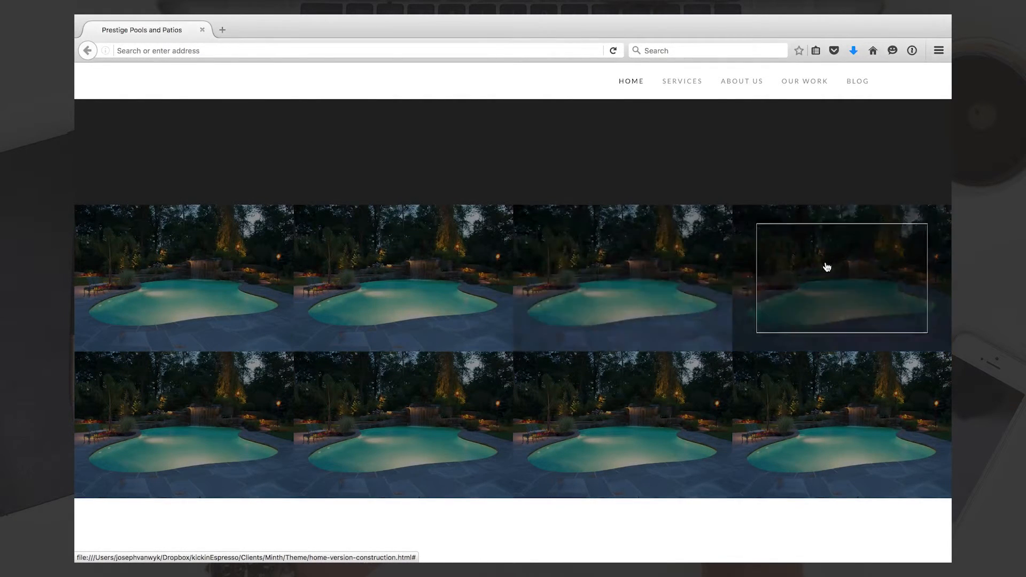
mouse_move(752, 145)
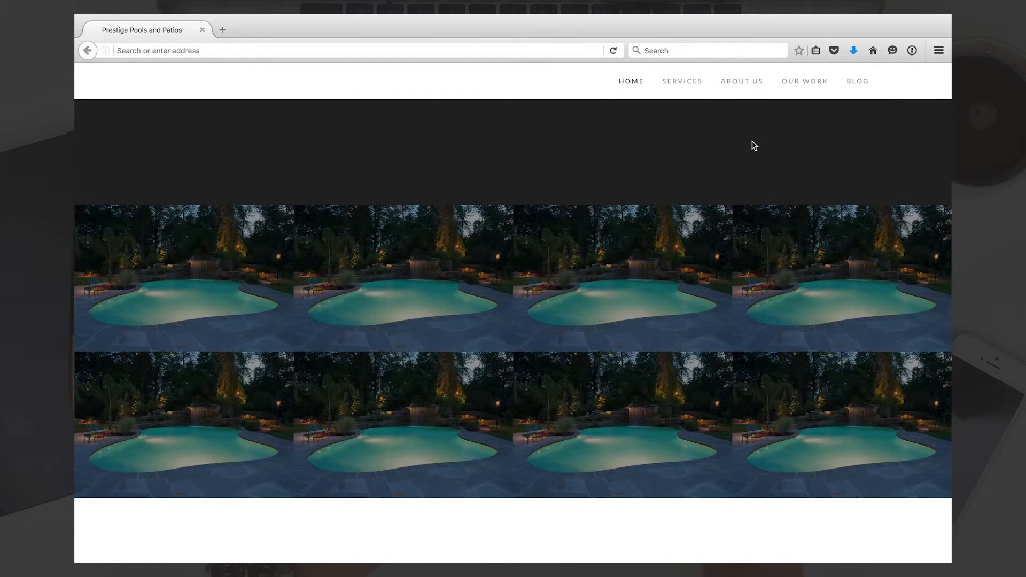
mouse_move(196, 273)
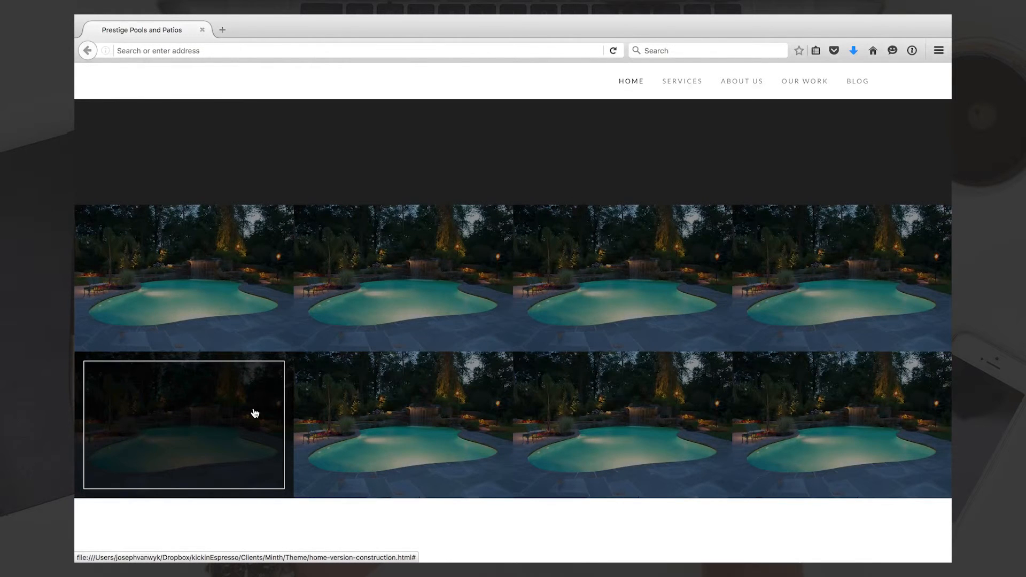
scroll("down", 3)
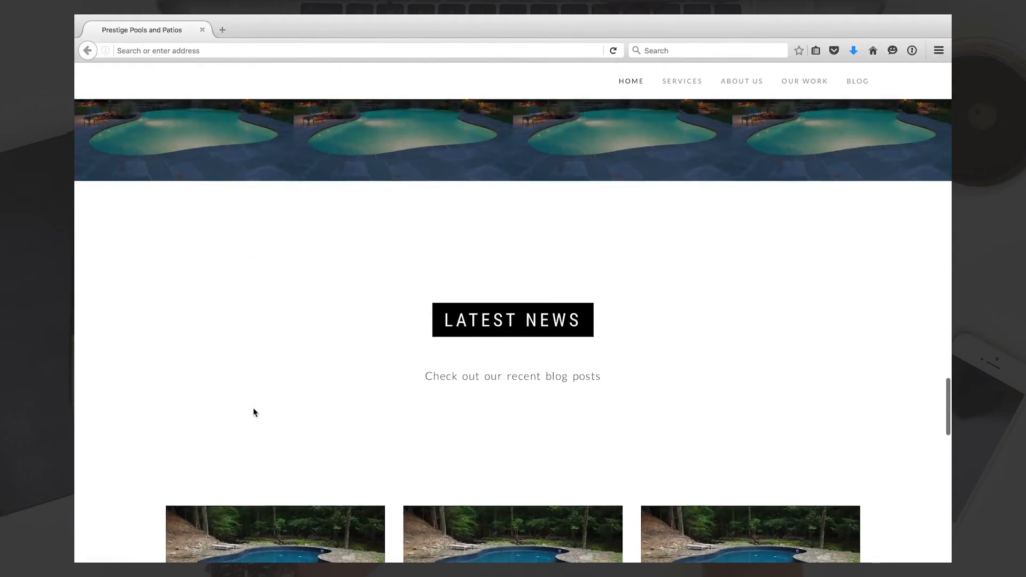
Scroll past the Latest News posts and Customizing Is Our Standard banner to the footer.
scroll("down", 3)
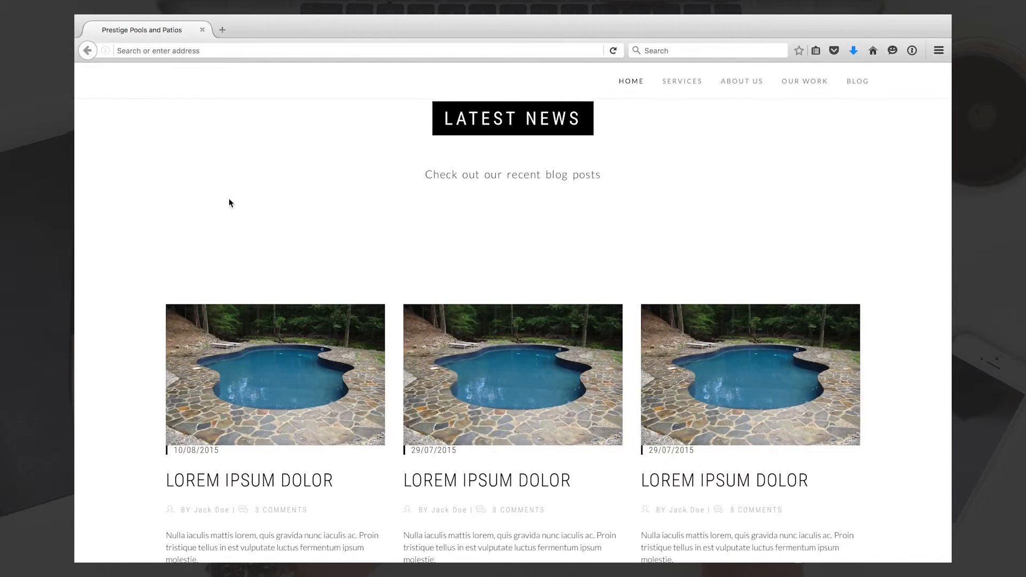
scroll("down", 3)
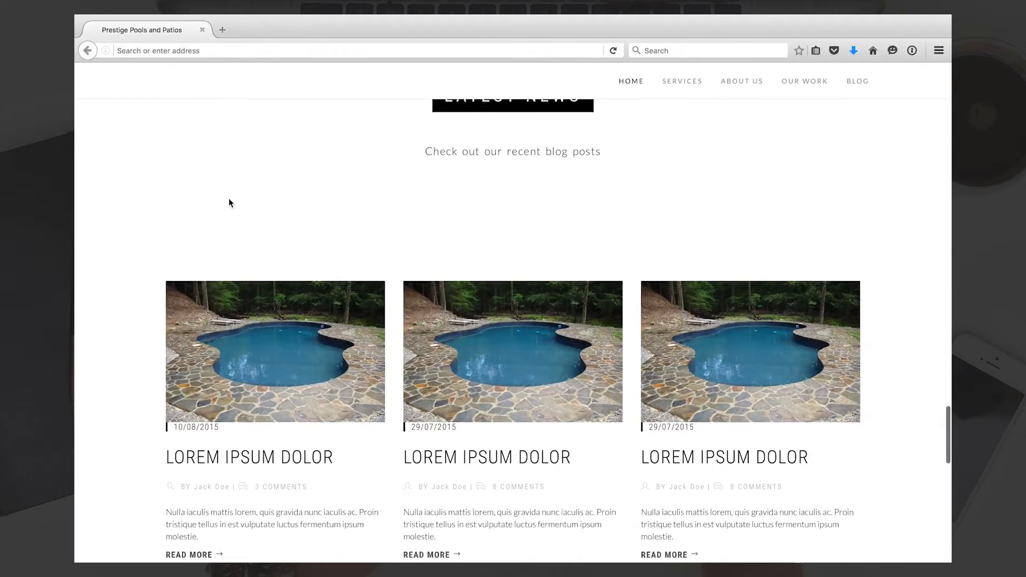
scroll("down", 3)
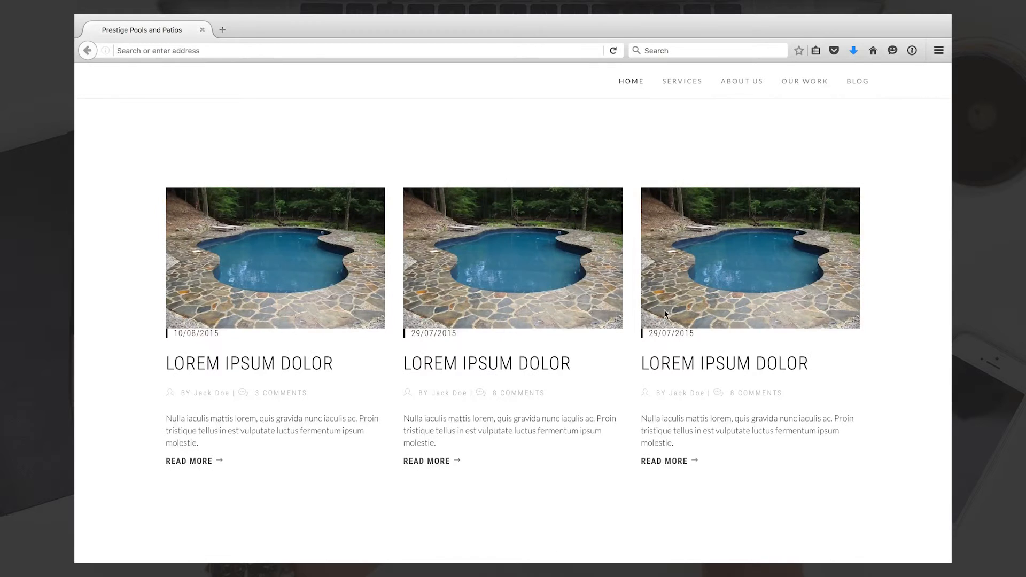
scroll("down", 3)
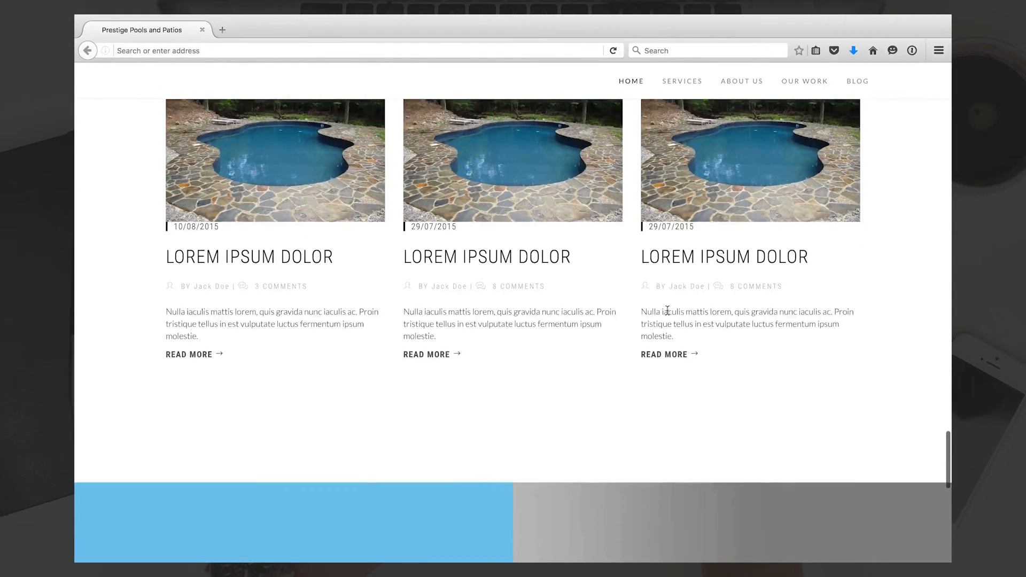
scroll("down", 3)
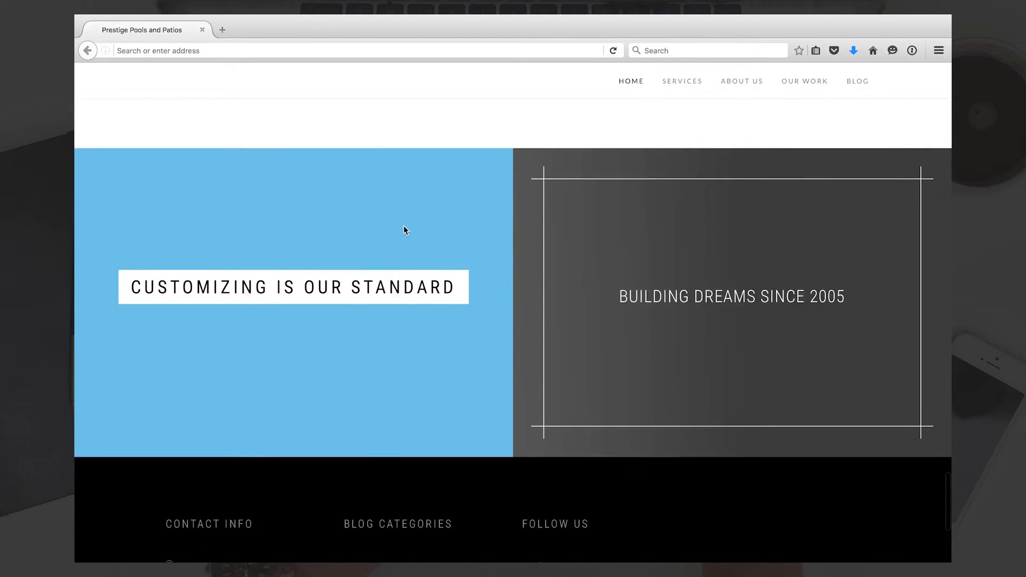
mouse_move(439, 247)
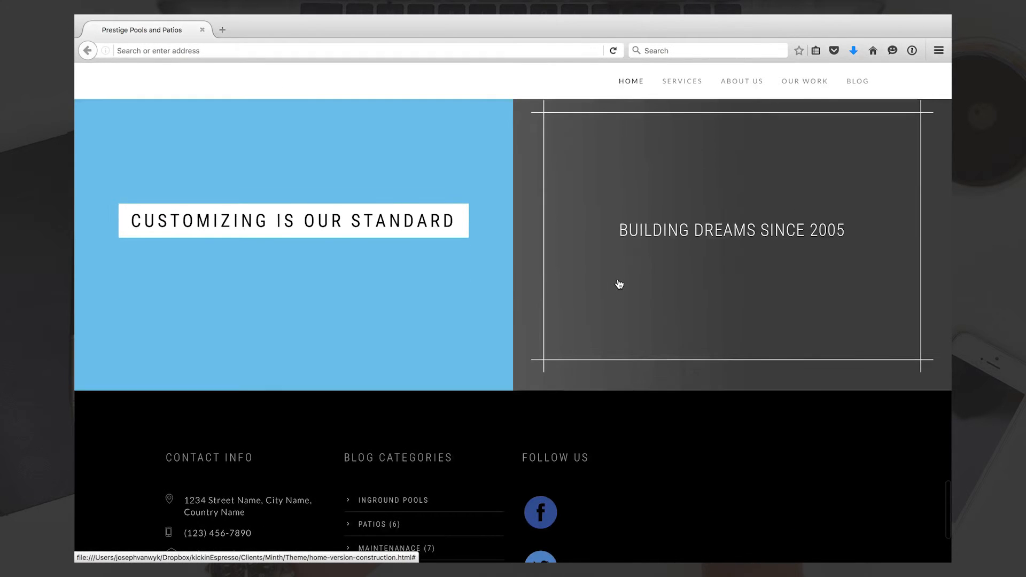
scroll("down", 3)
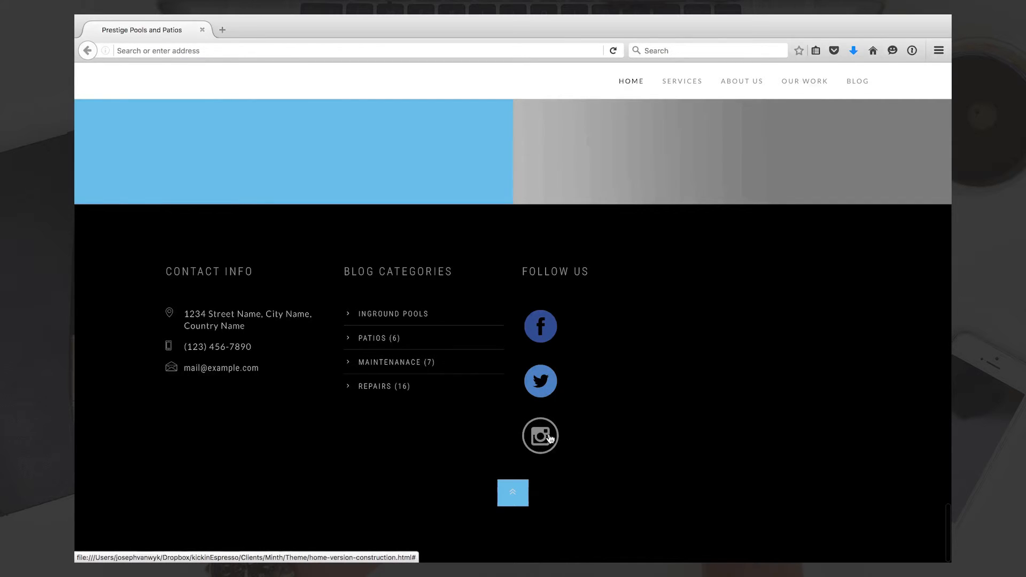
mouse_move(530, 309)
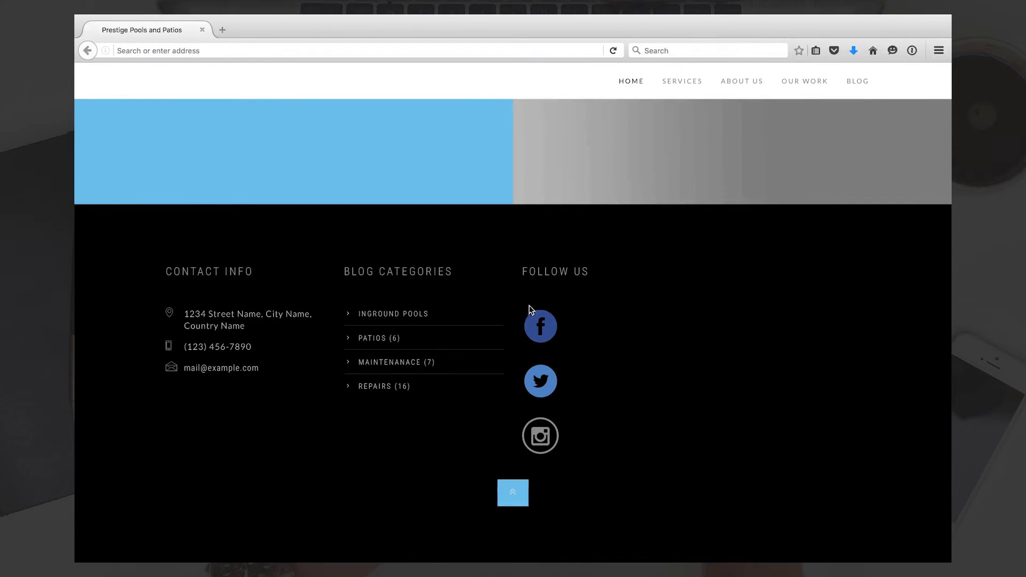
mouse_move(641, 364)
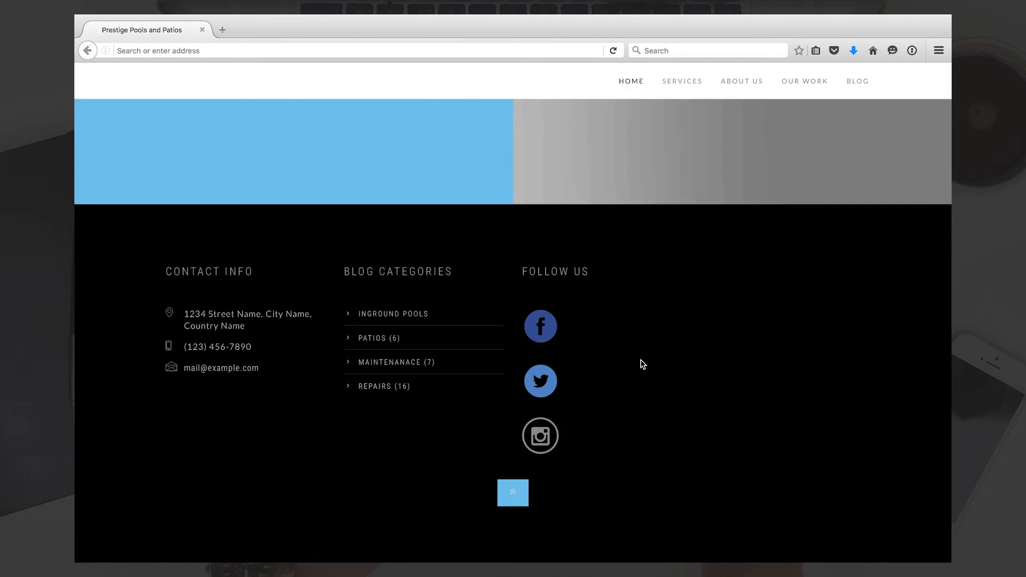
mouse_move(202, 300)
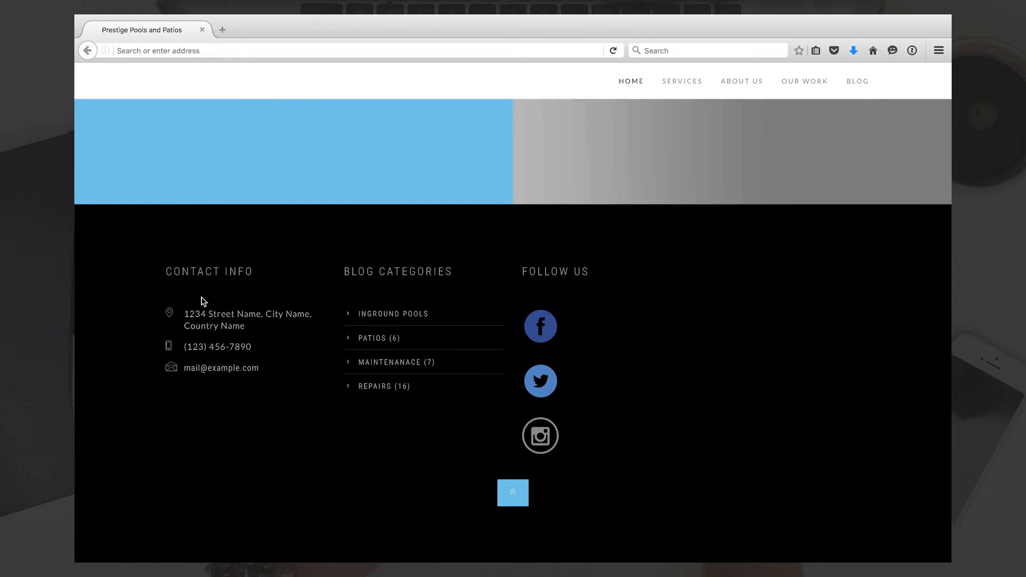
mouse_move(312, 308)
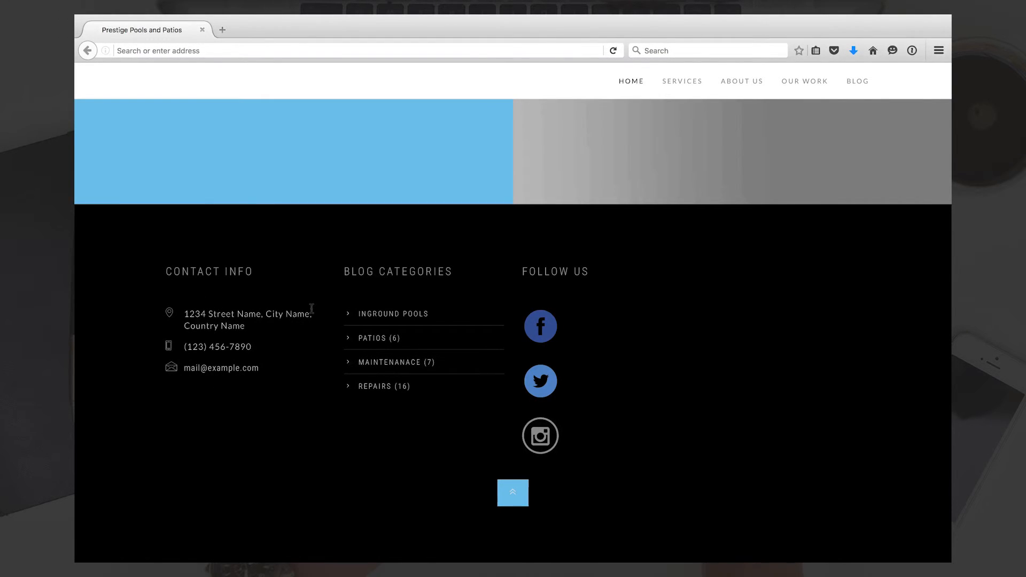
mouse_move(221, 368)
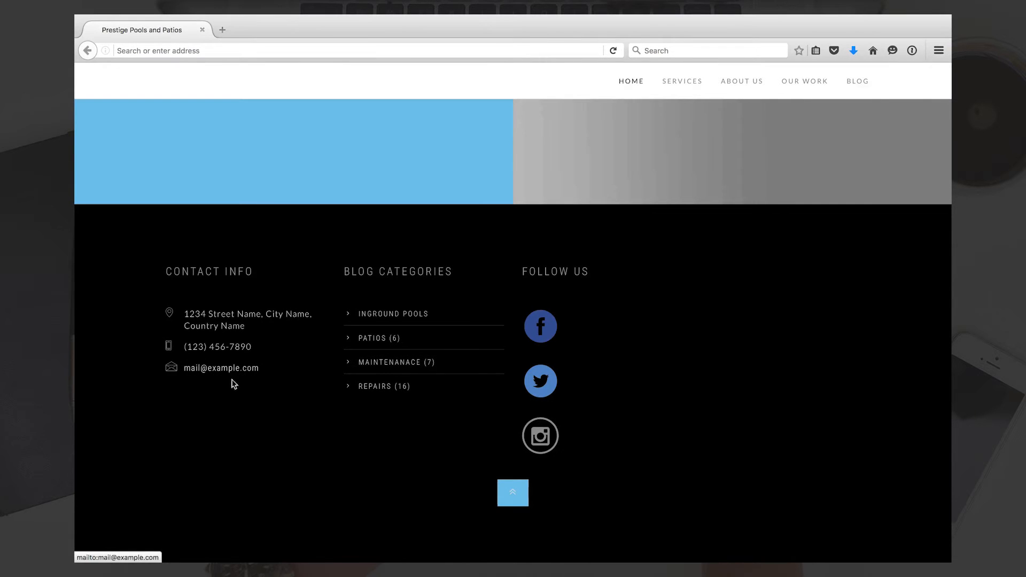
mouse_move(319, 468)
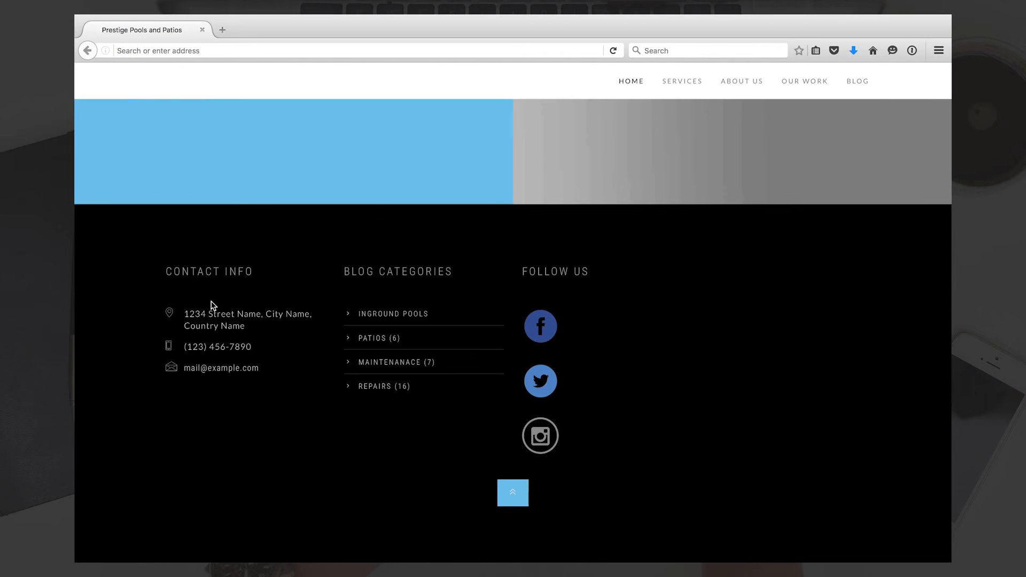
mouse_move(231, 314)
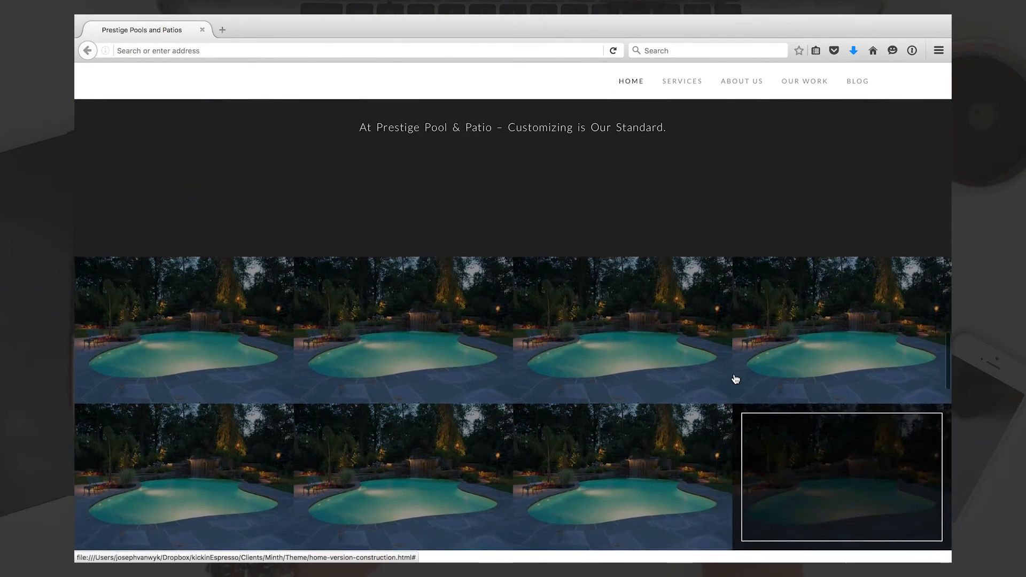
Scroll back up to the We Build Pools hero banner at the top of the page.
scroll("down", 3)
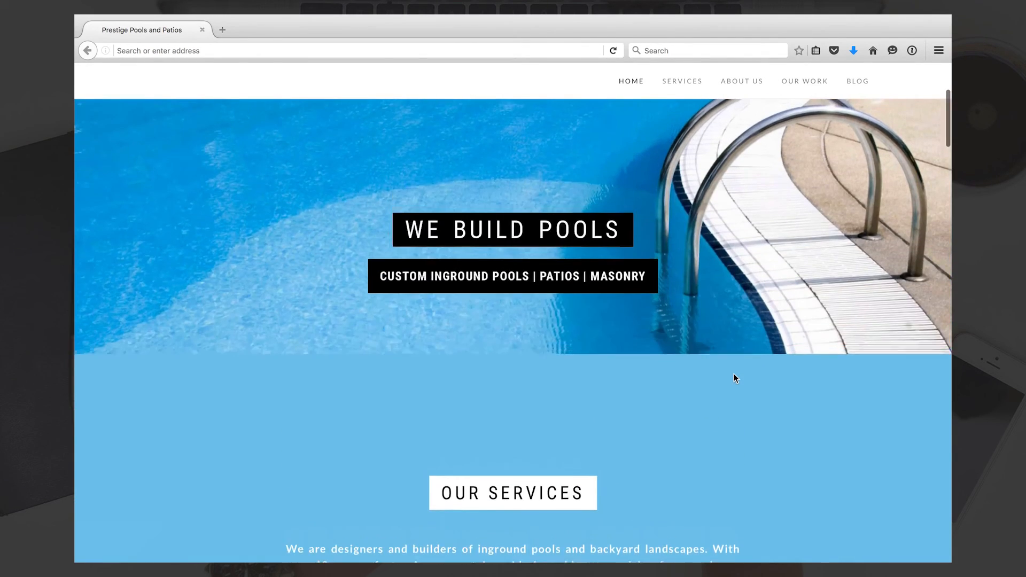
scroll("up", 3)
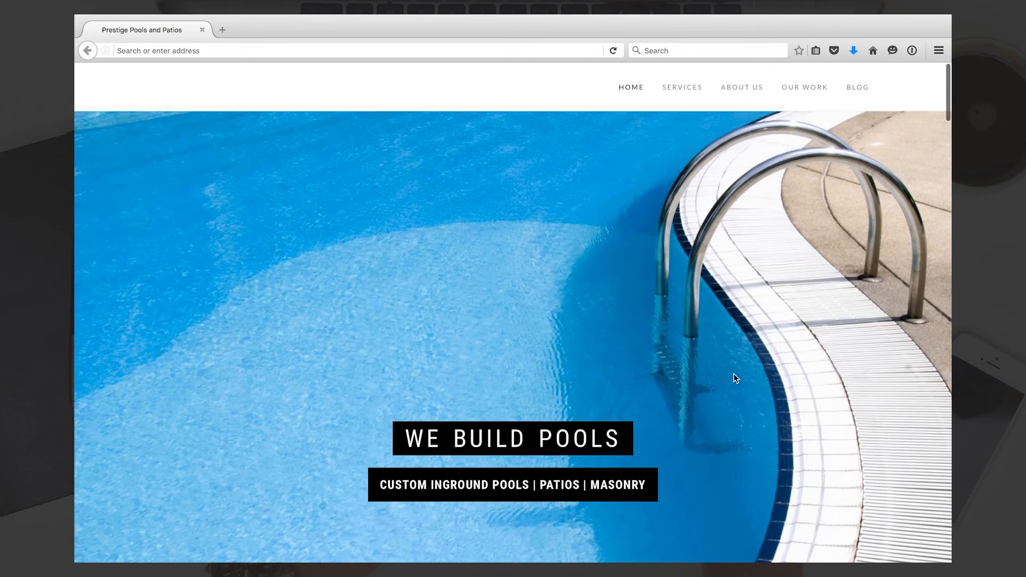